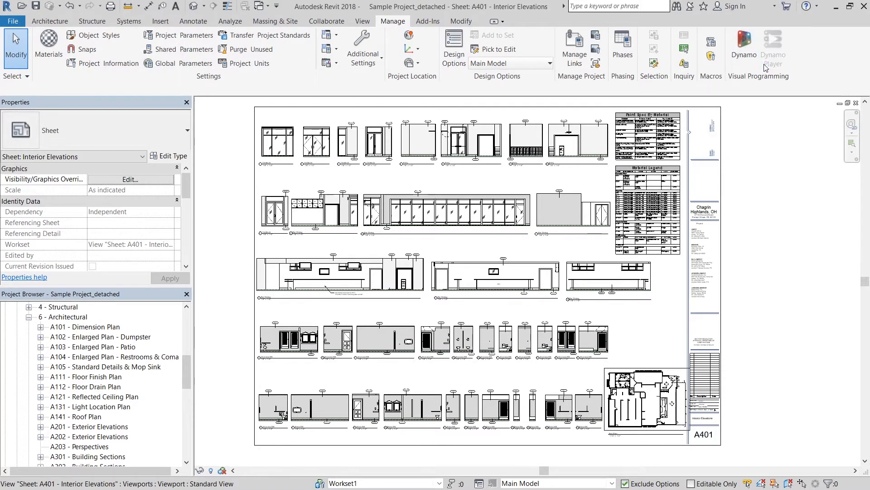
Show the Dynamo Player script list and open sheet A301 - Building Sections
click(773, 41)
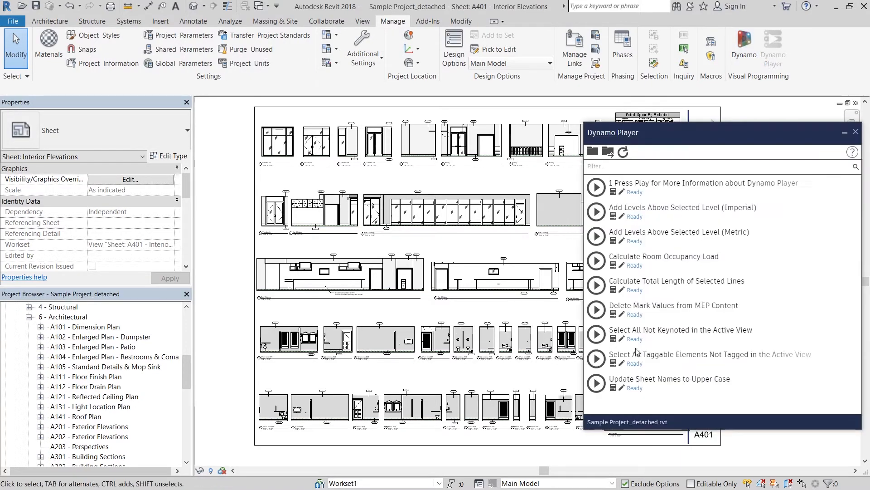
mouse_move(673, 408)
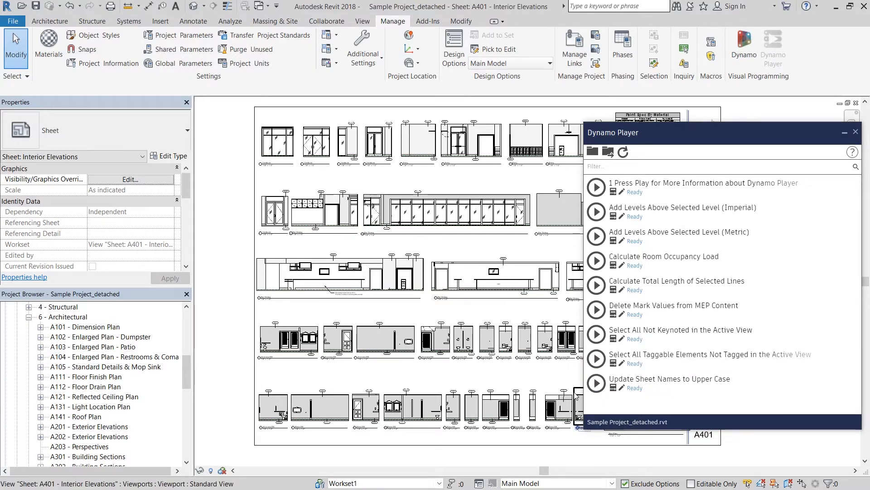
click(596, 382)
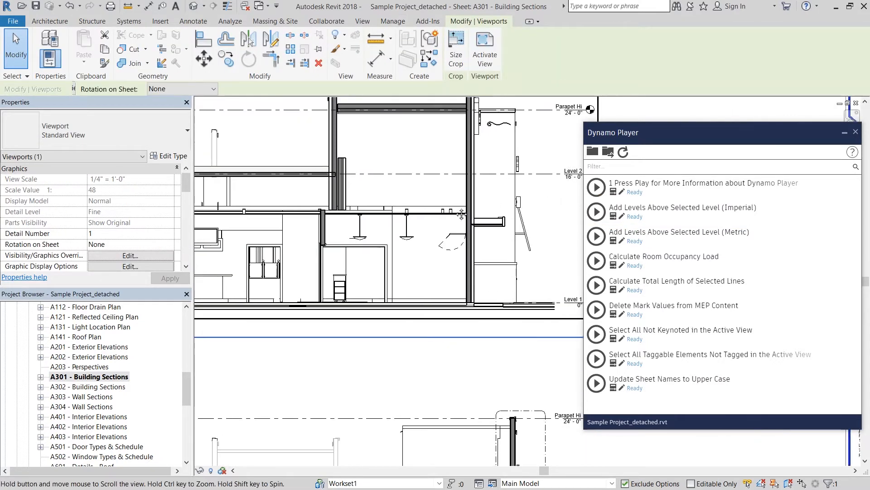
Run Add Levels Above Selected Level (Imperial): 2 levels, 2' 0" spacing above Level 2
click(596, 212)
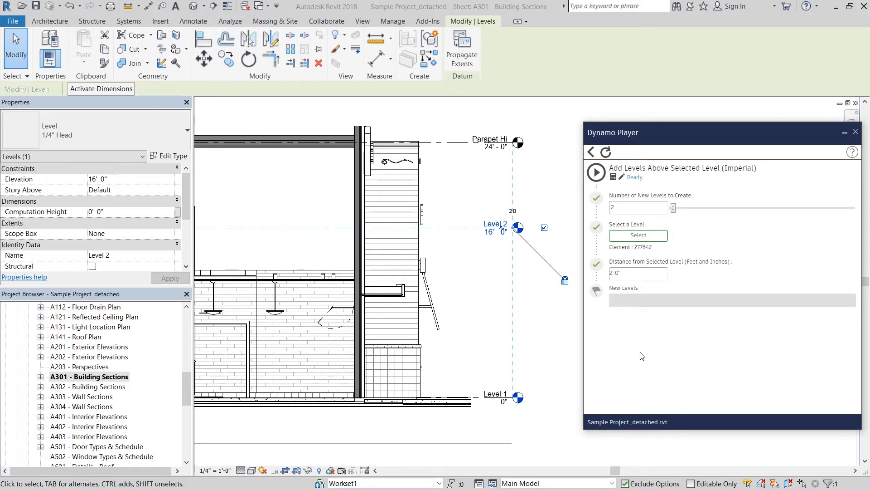
click(596, 172)
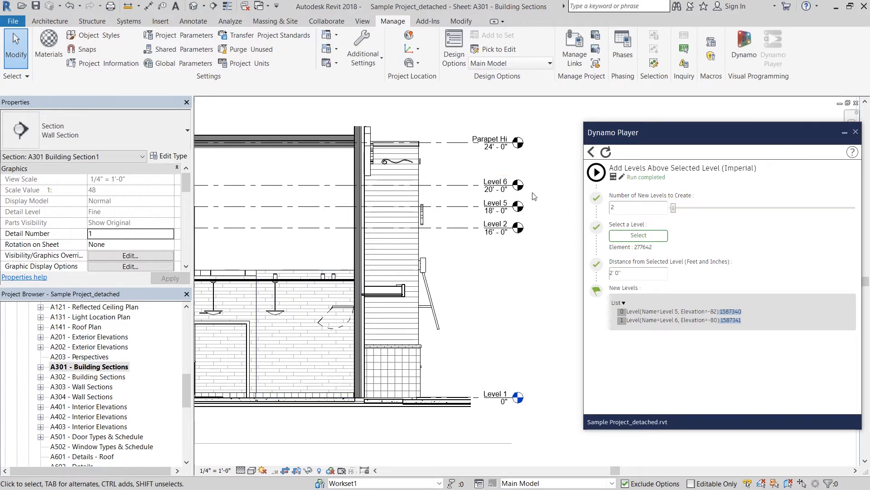
mouse_move(466, 223)
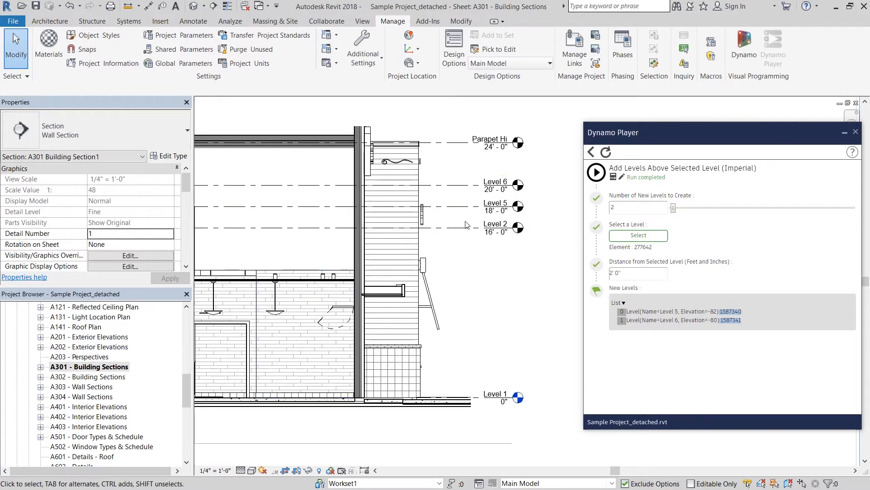
mouse_move(537, 230)
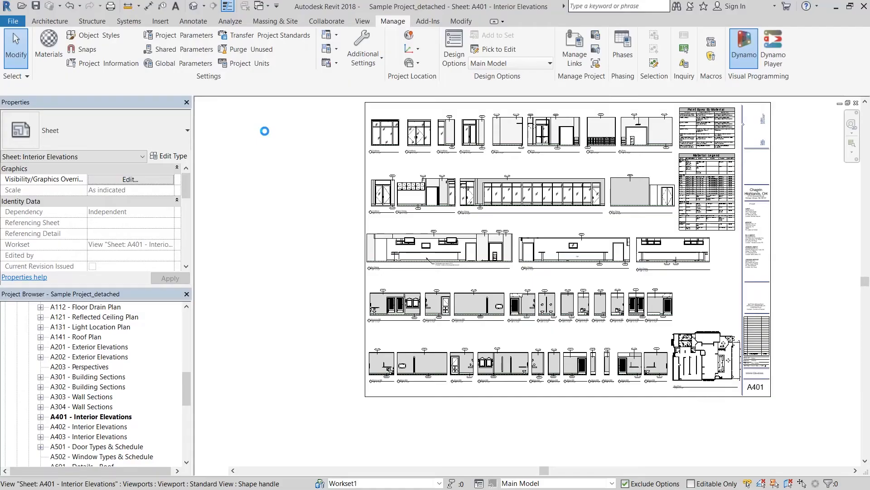
Open the Elevation outlines graph in Dynamo and show the Dynamo Player script list
click(744, 43)
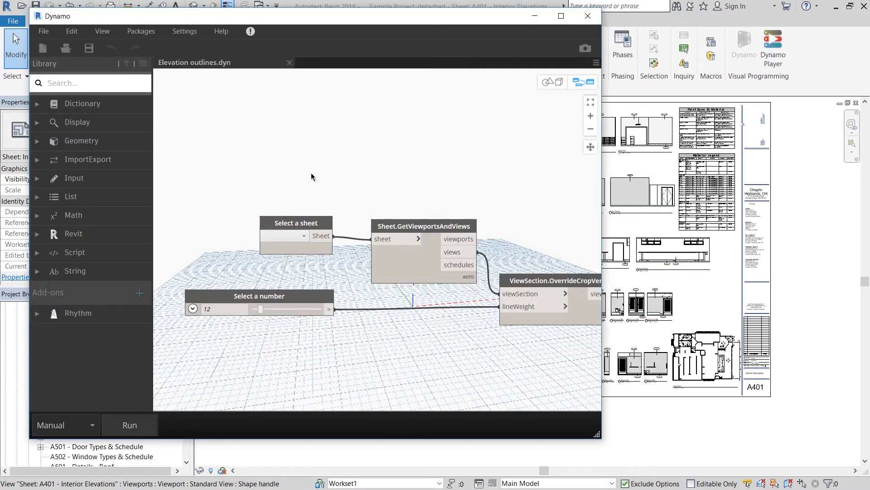
click(284, 236)
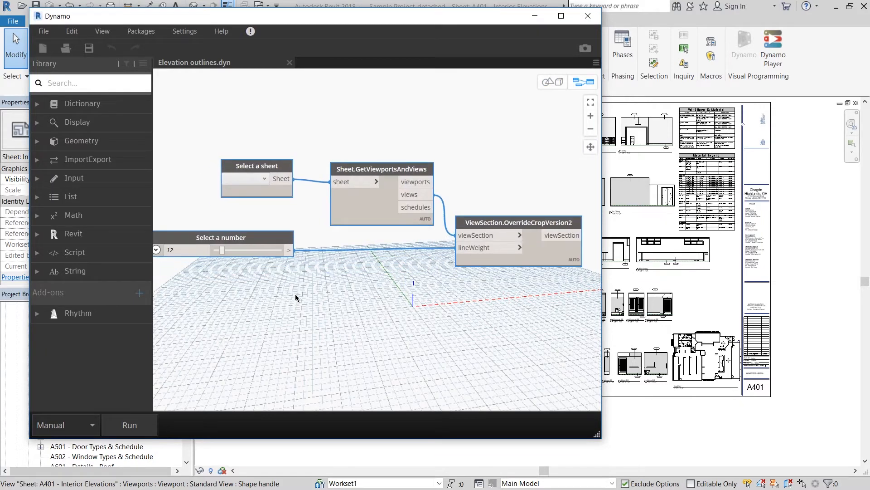
mouse_move(281, 303)
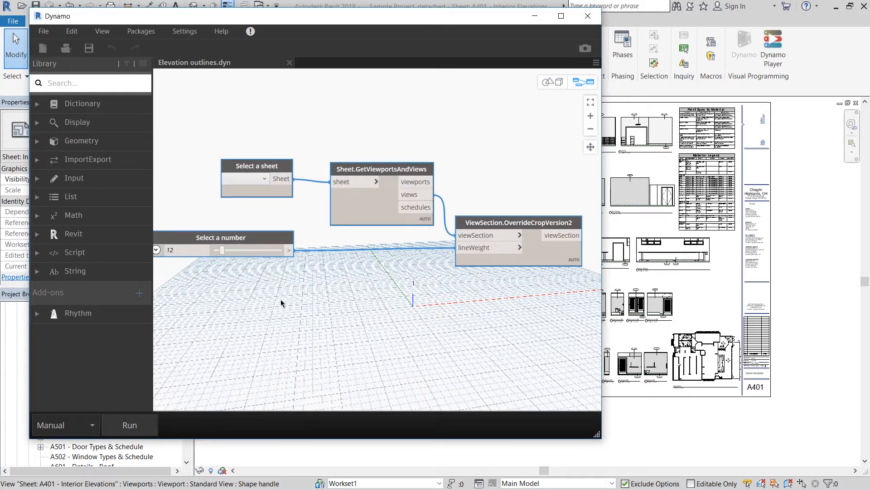
click(772, 41)
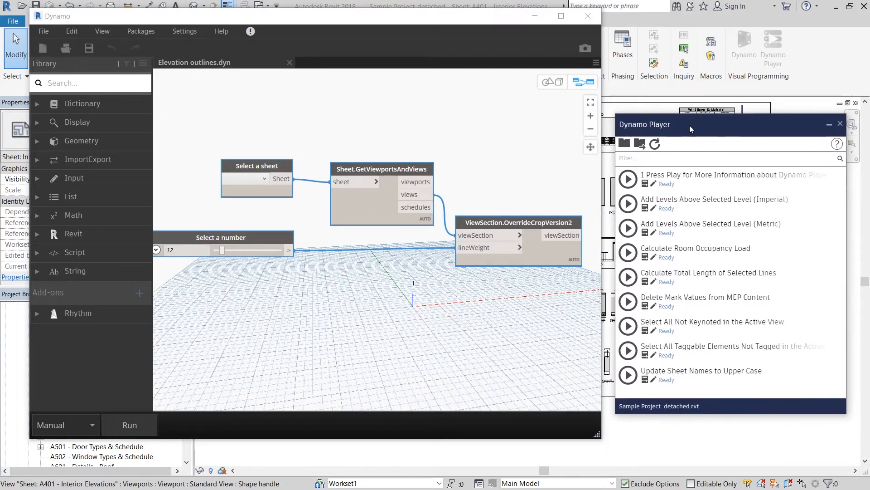
mouse_move(639, 144)
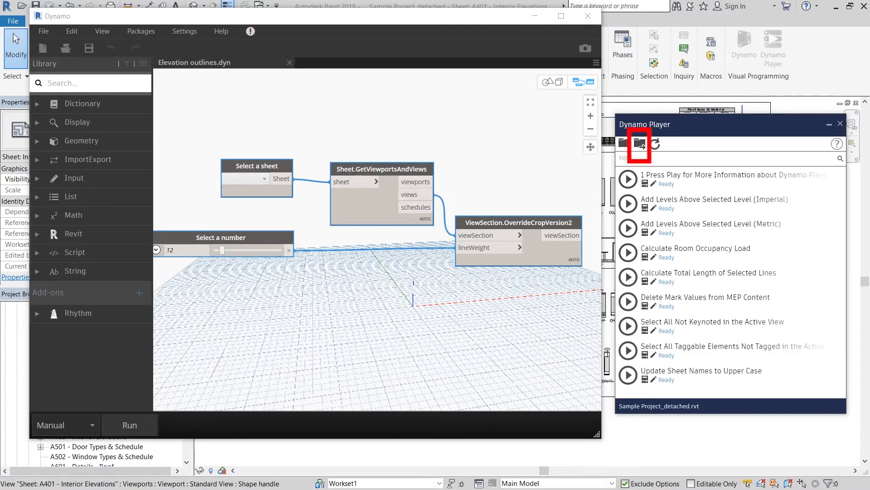
Save Elevation outlines as a copy in Samples\en-US\Revit\DynamoPlayer-2
click(637, 143)
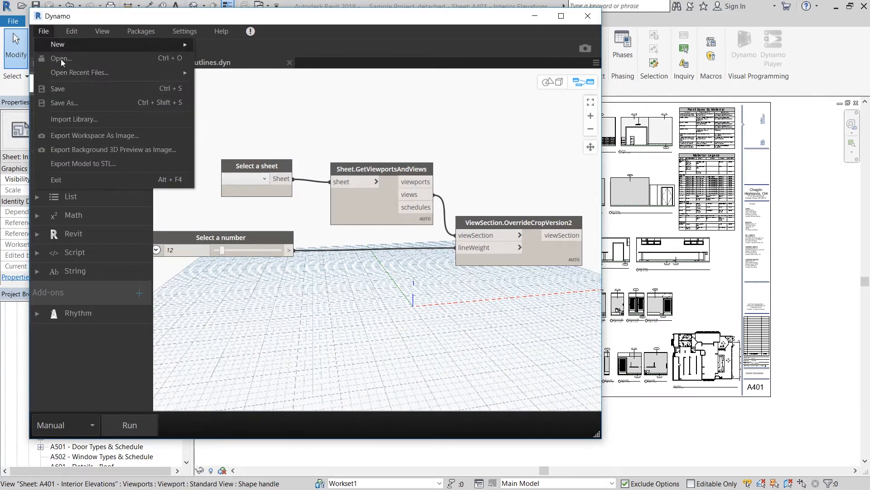
click(64, 103)
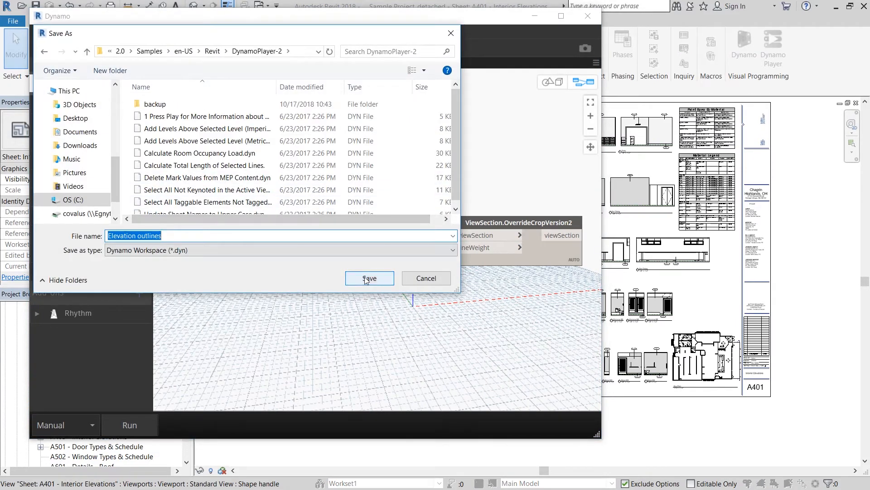
click(370, 278)
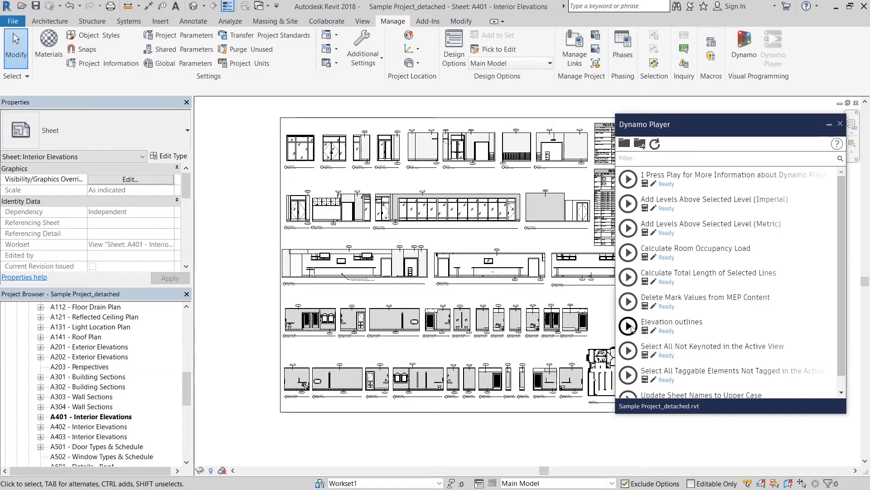
Mark the Select a sheet and Select a number nodes as Player inputs
click(628, 326)
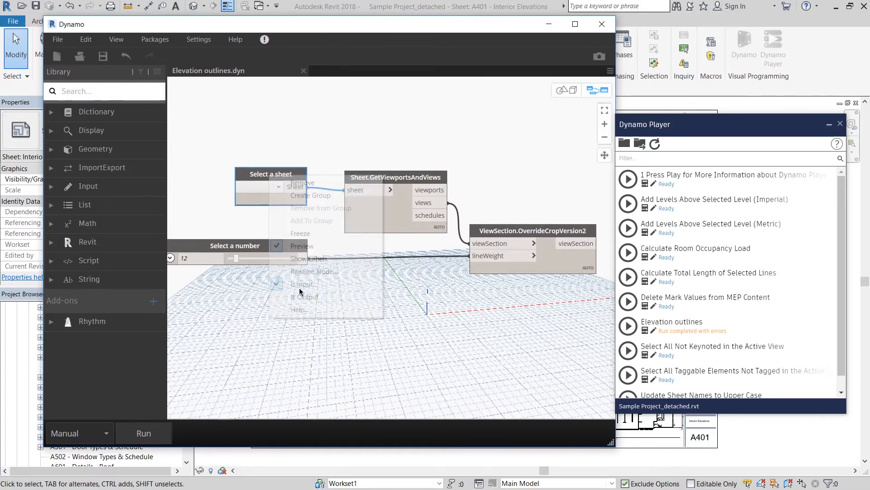
click(262, 245)
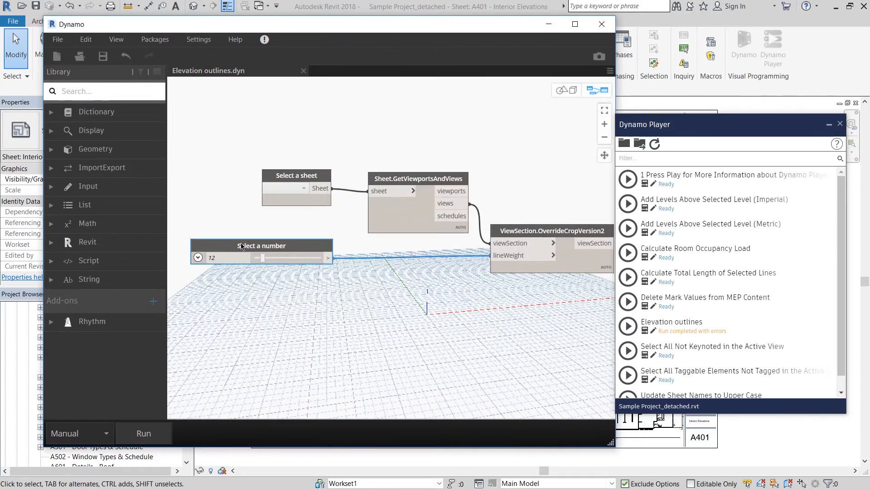
click(628, 325)
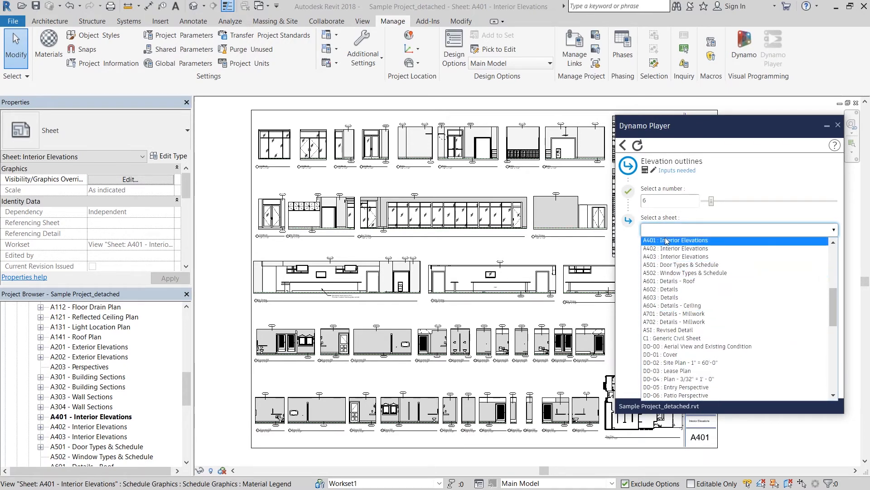
Choose sheet A401 in the script's Select a sheet dropdown
click(674, 240)
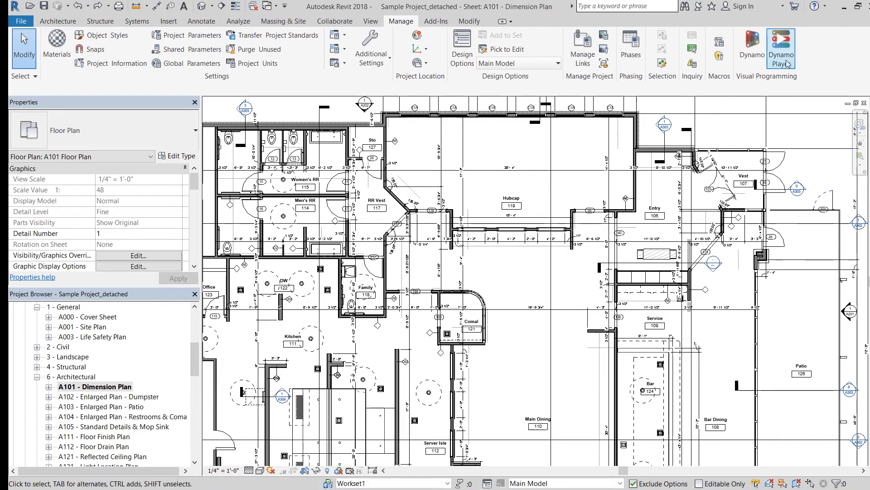
Open the Filled Region script from Dynamo Player's list for editing in Dynamo
click(782, 43)
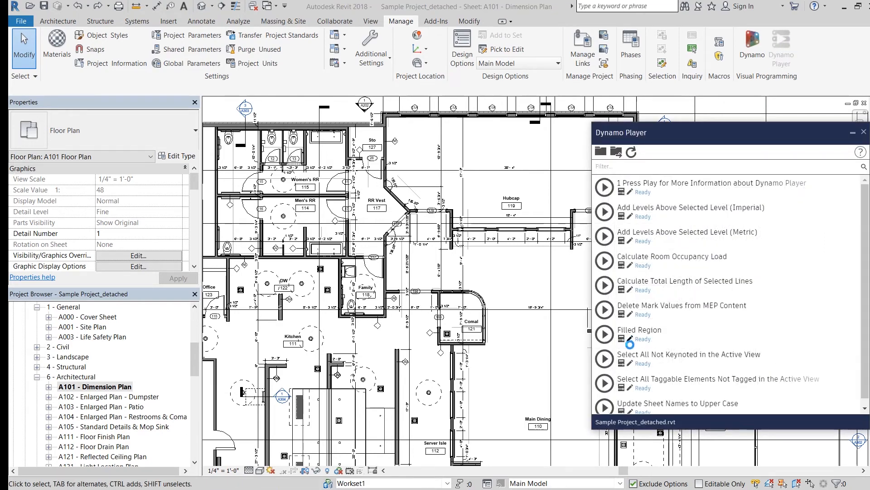
click(625, 338)
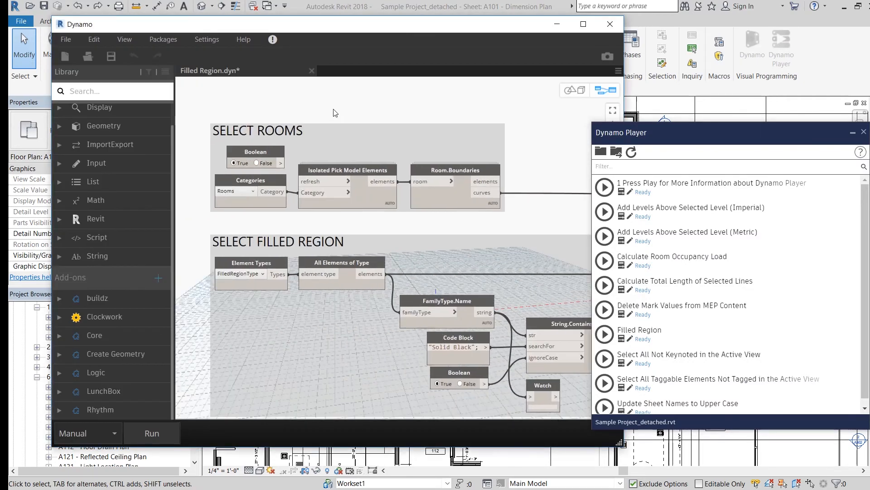